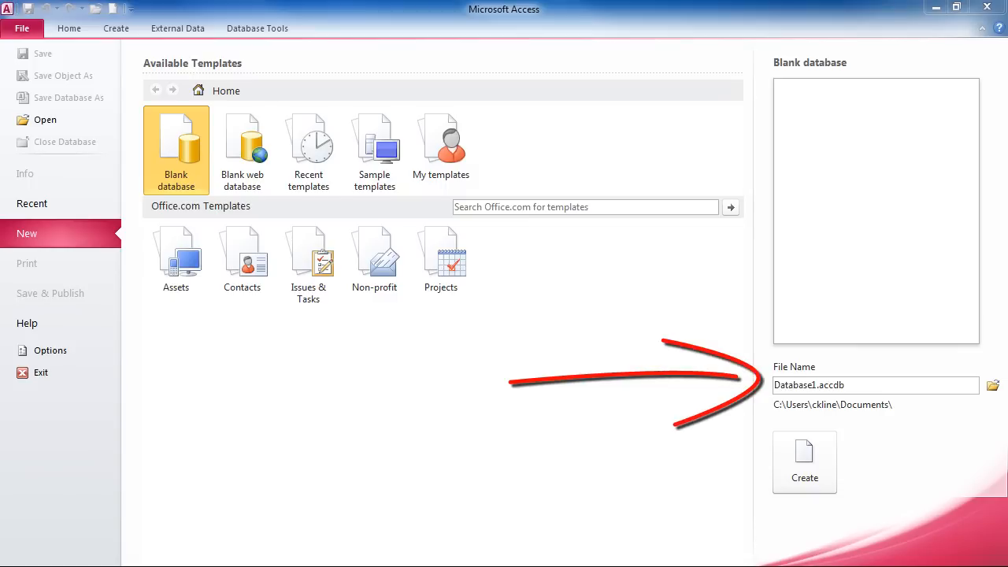
Name the new blank database file MyBusiness and create it in Documents.
click(858, 384)
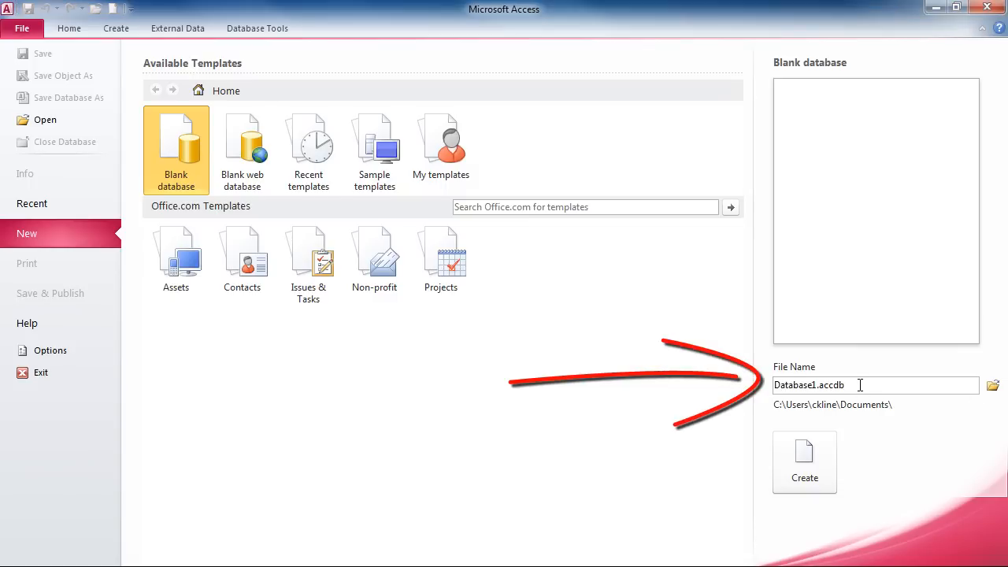
text(MyBusiness)
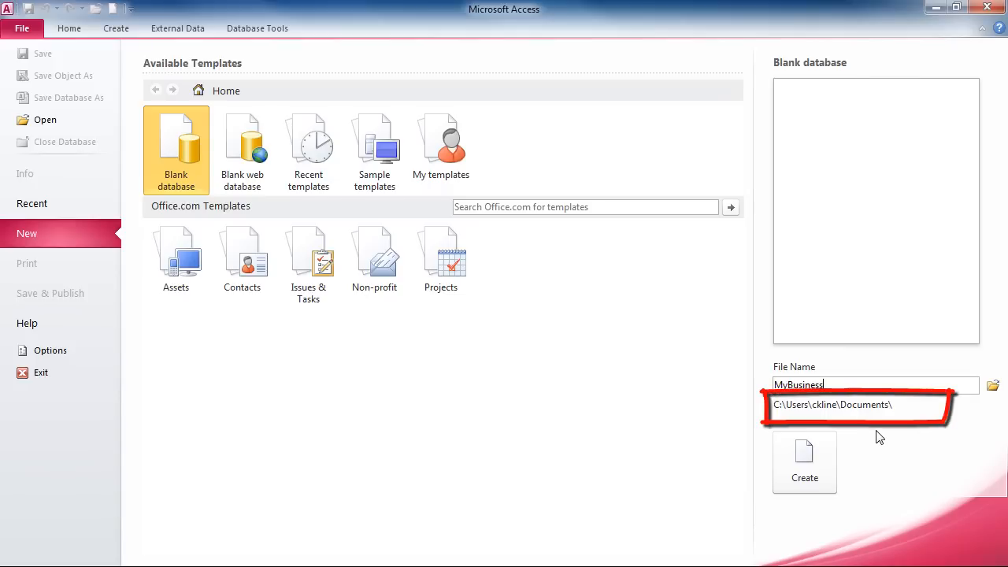
mouse_move(879, 460)
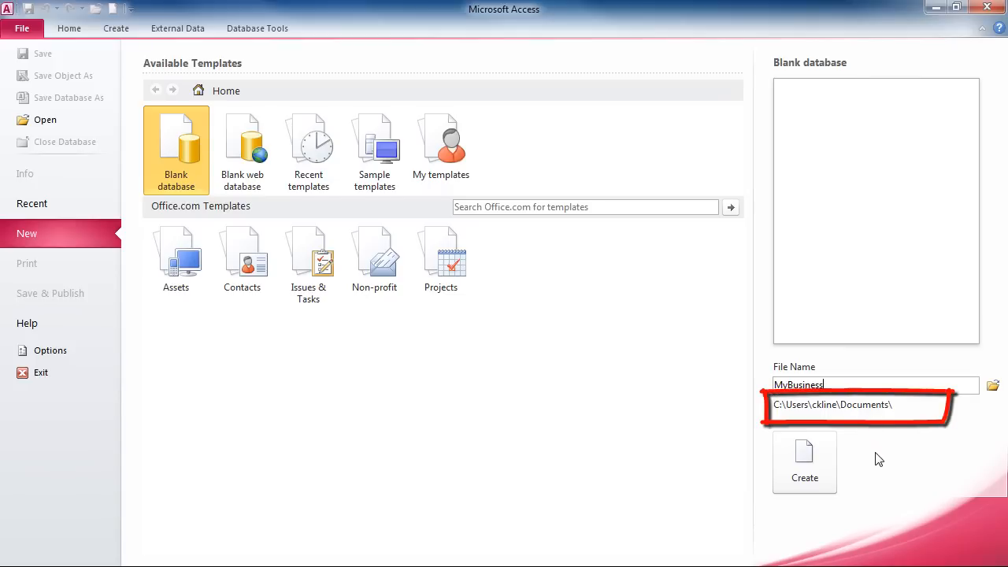
mouse_move(803, 463)
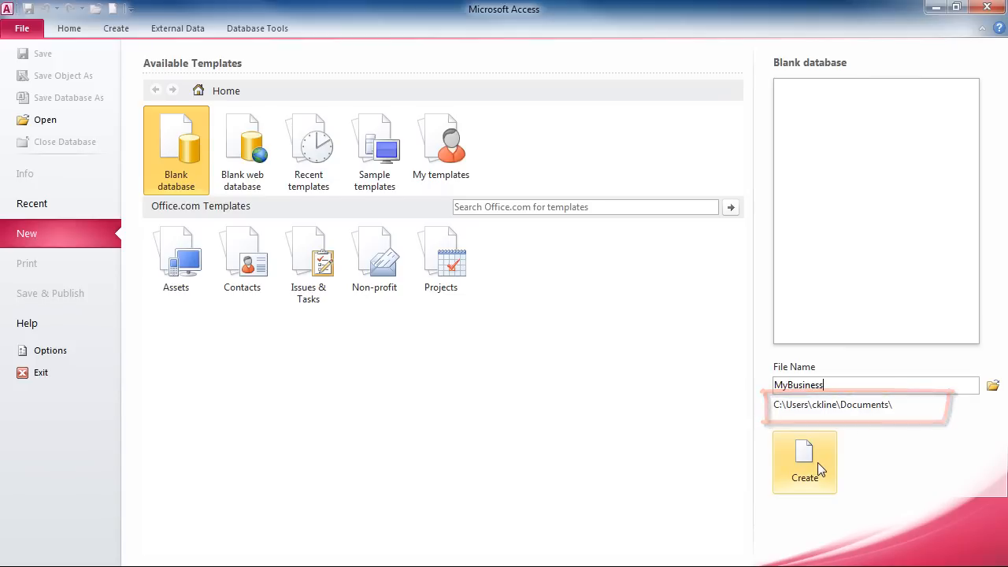
click(803, 463)
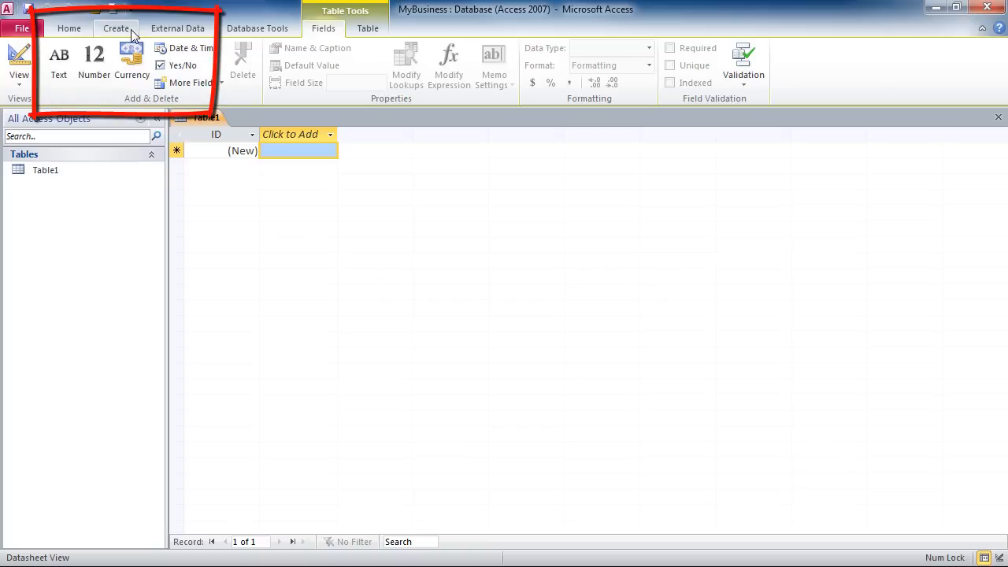
Start a new table in Design View from the Create tab.
click(117, 28)
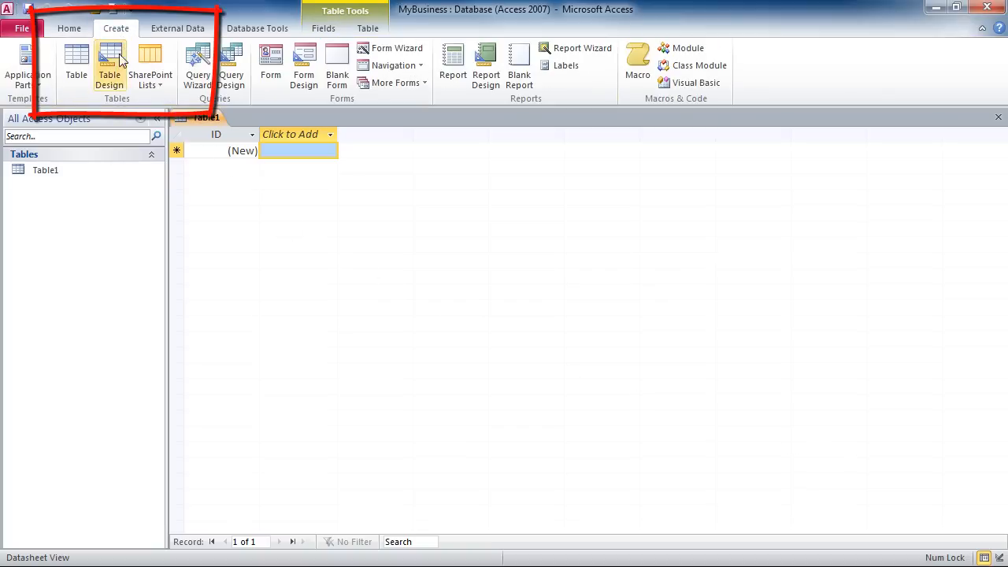
click(110, 67)
text(CustomerID)
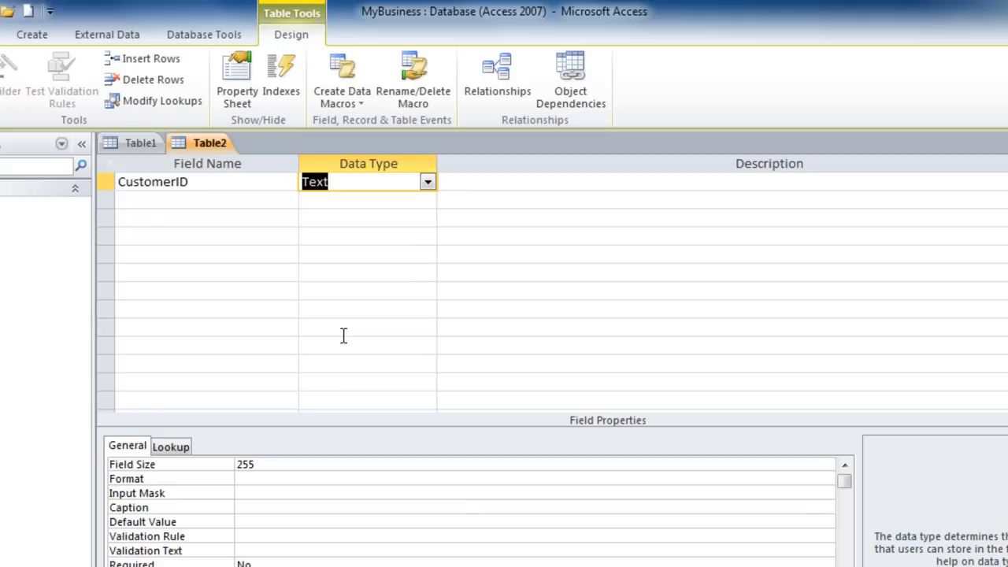
mouse_move(449, 178)
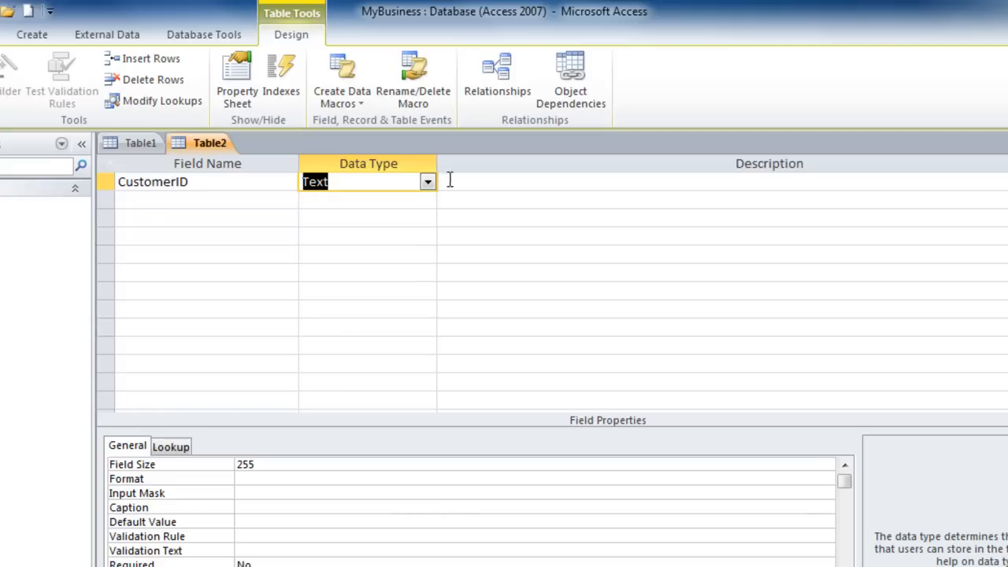
Enter Company, ContactFirstName, ContactLastName, Address, City, State, PostalCode and Phone as Text fields.
click(428, 183)
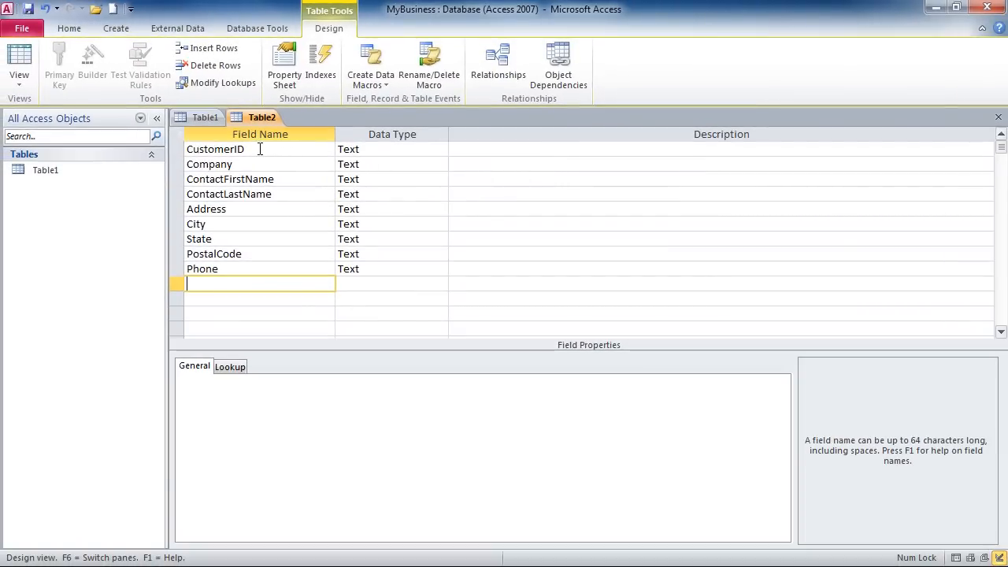
Set the CustomerID field as Table2's primary key with a no-duplicates index.
click(214, 148)
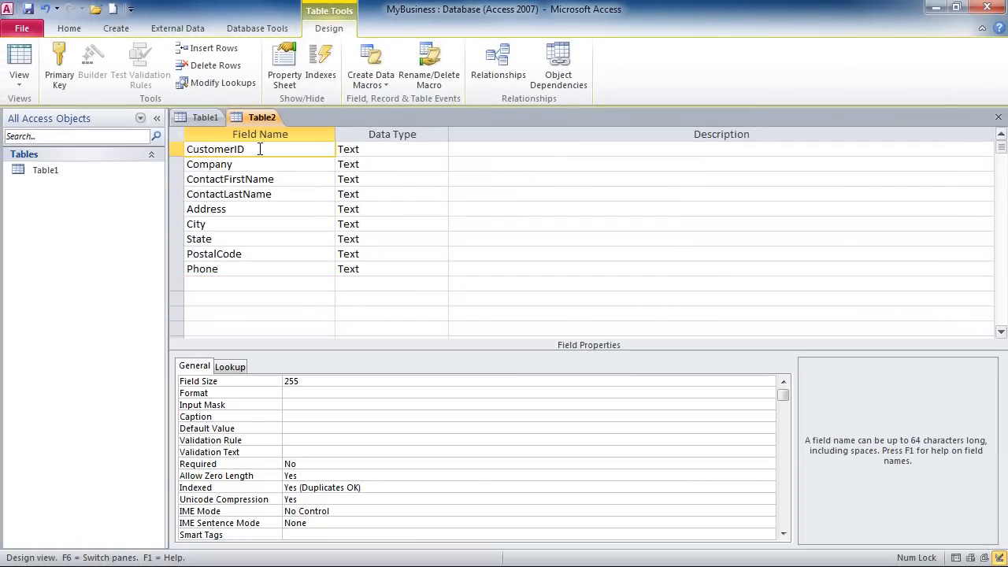
click(236, 148)
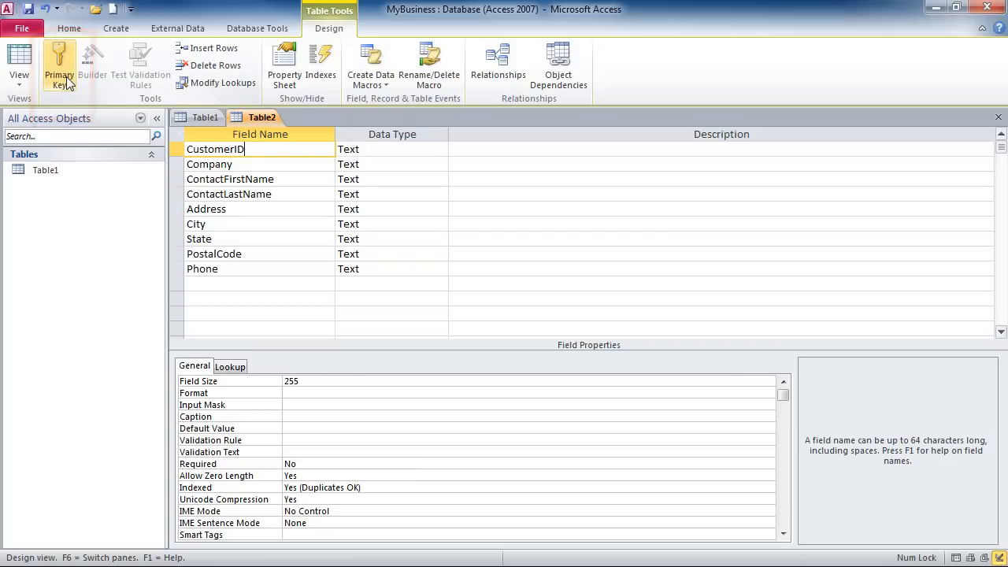
click(60, 63)
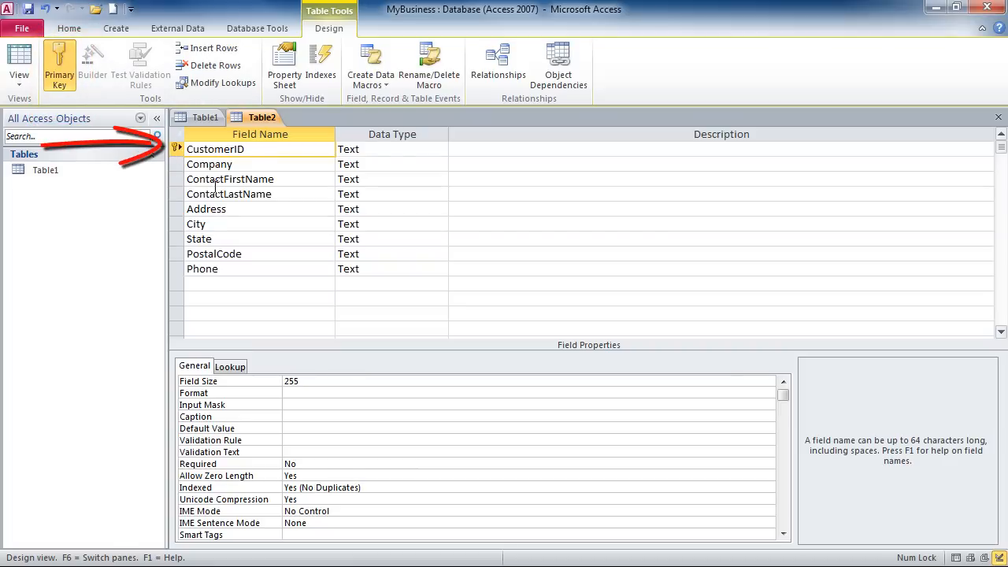
click(217, 148)
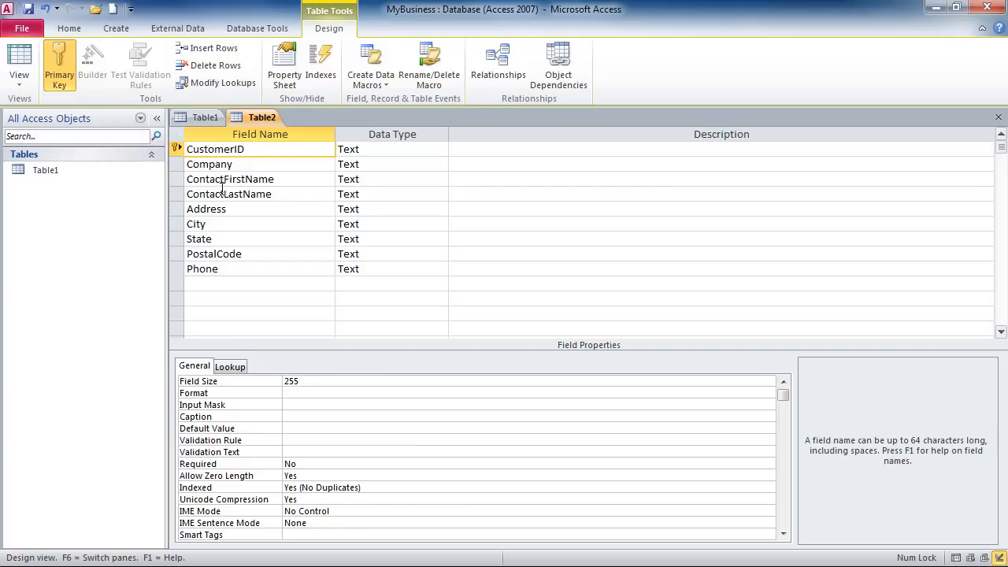
click(215, 148)
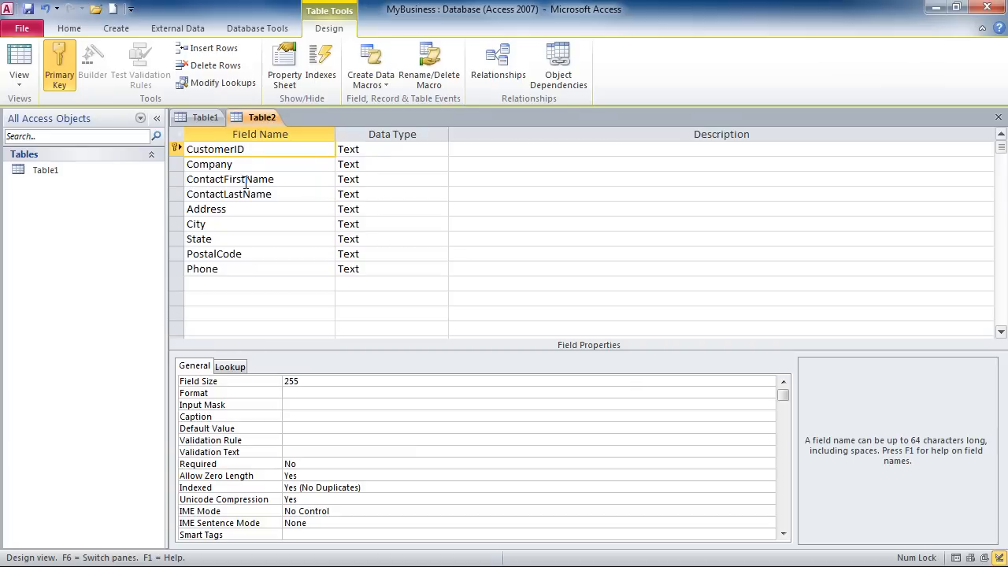
click(214, 148)
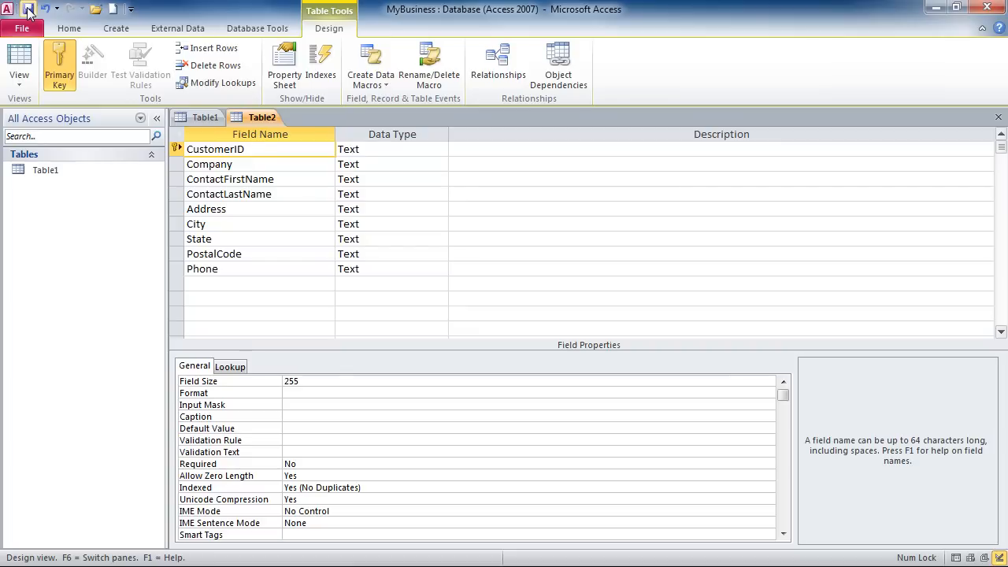
Save the customer table design under the name tblCustomers.
click(216, 148)
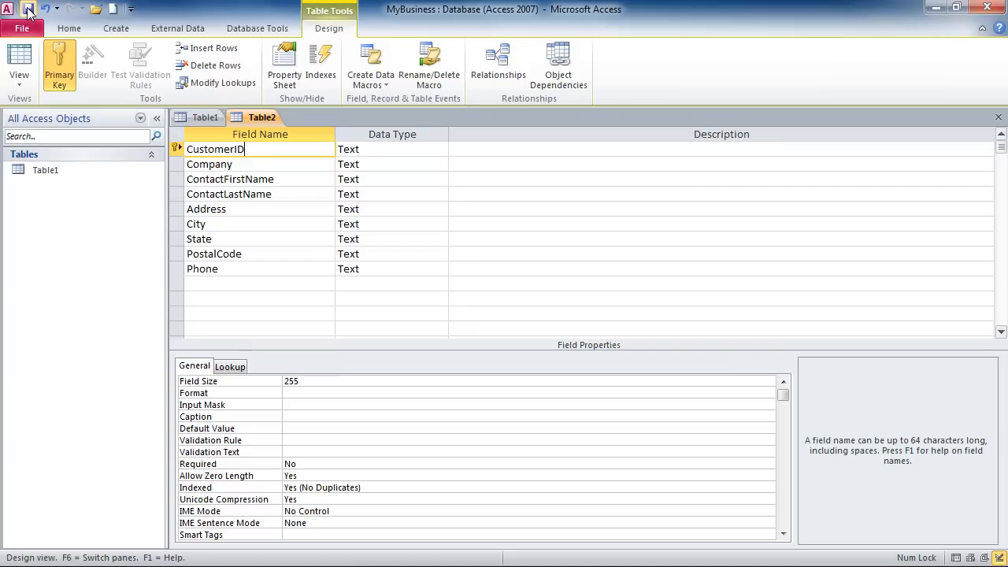
click(28, 9)
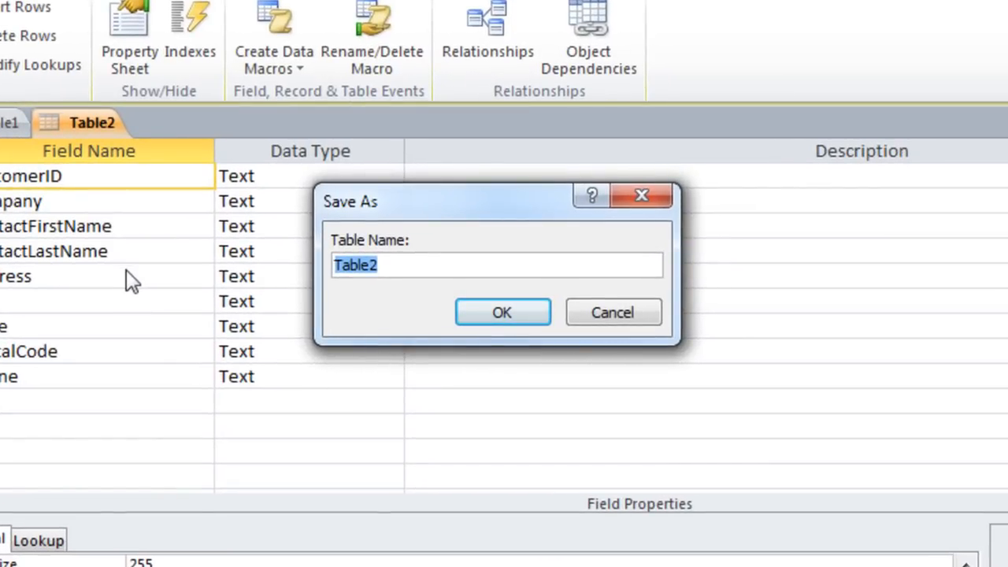
text(tbl)
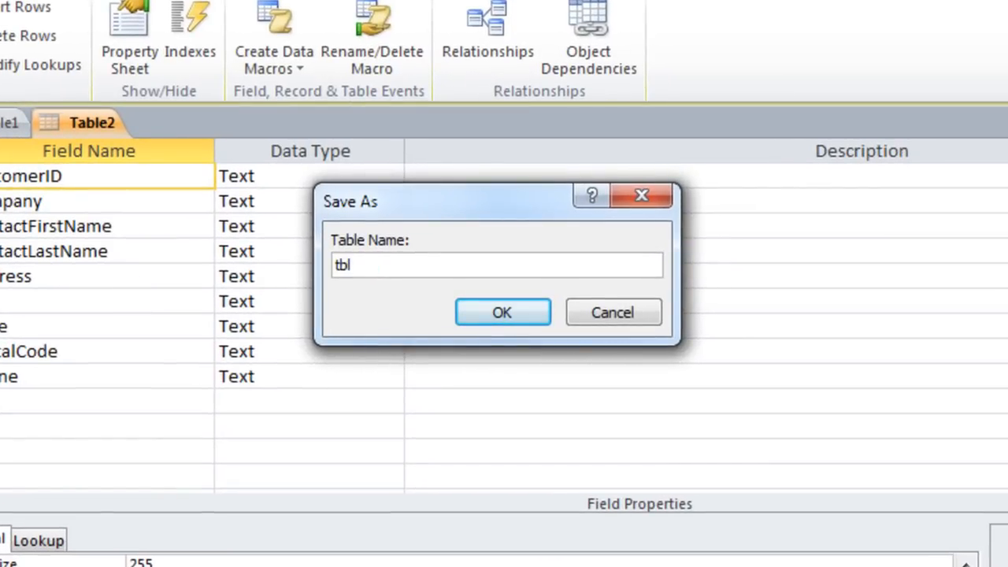
text(Customers)
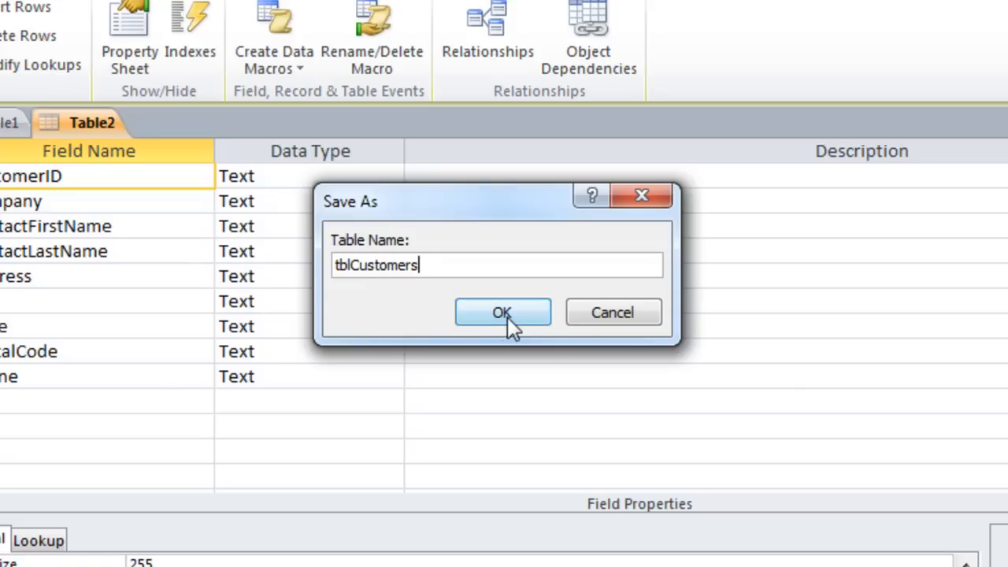
click(503, 312)
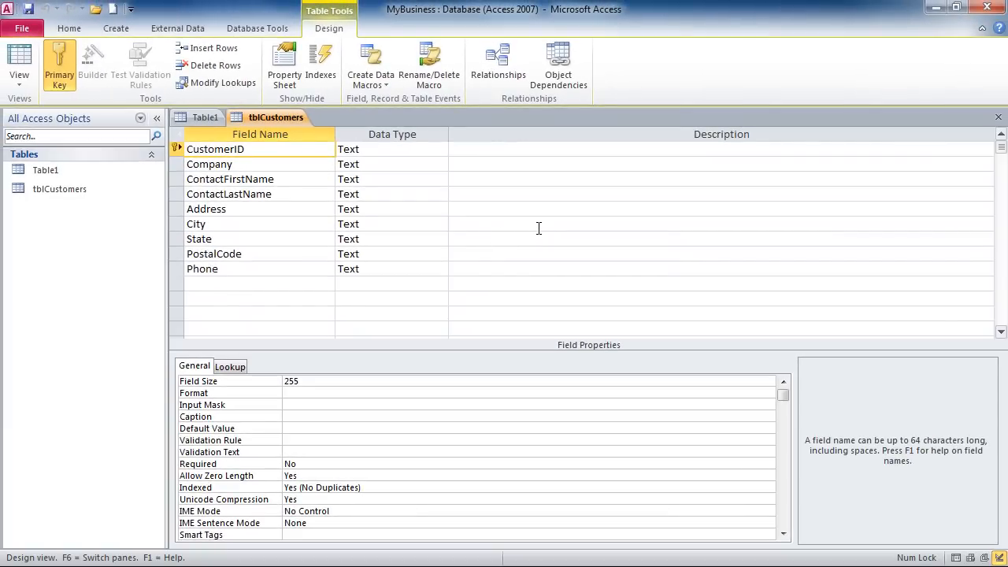
mouse_move(701, 199)
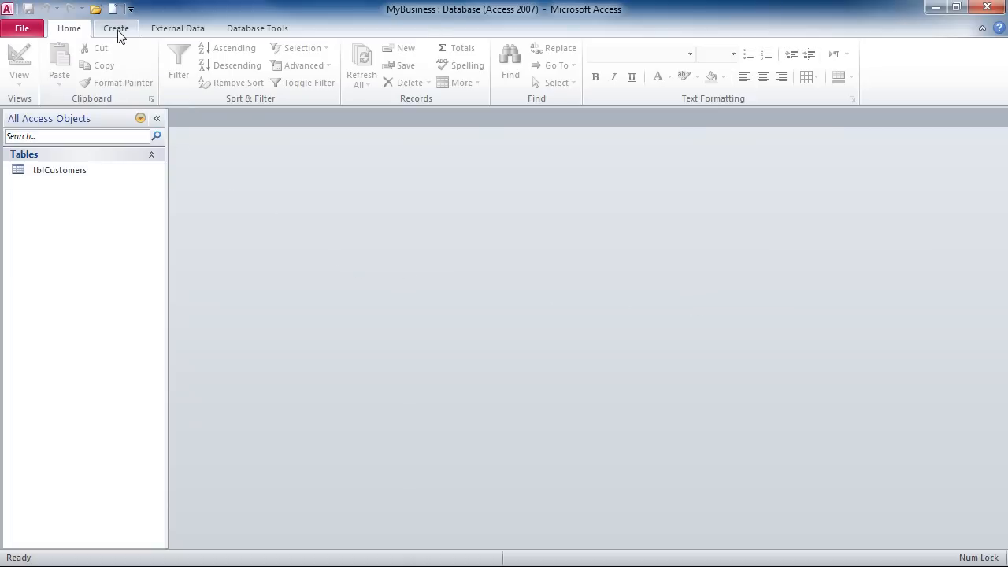
Start a new table design with an OrderID field of AutoNumber type.
click(116, 28)
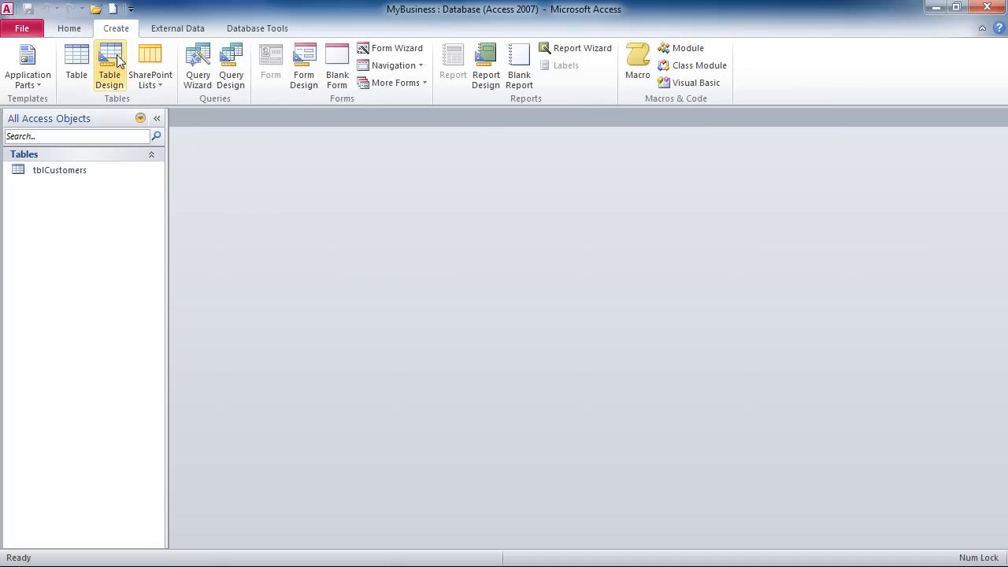
click(110, 66)
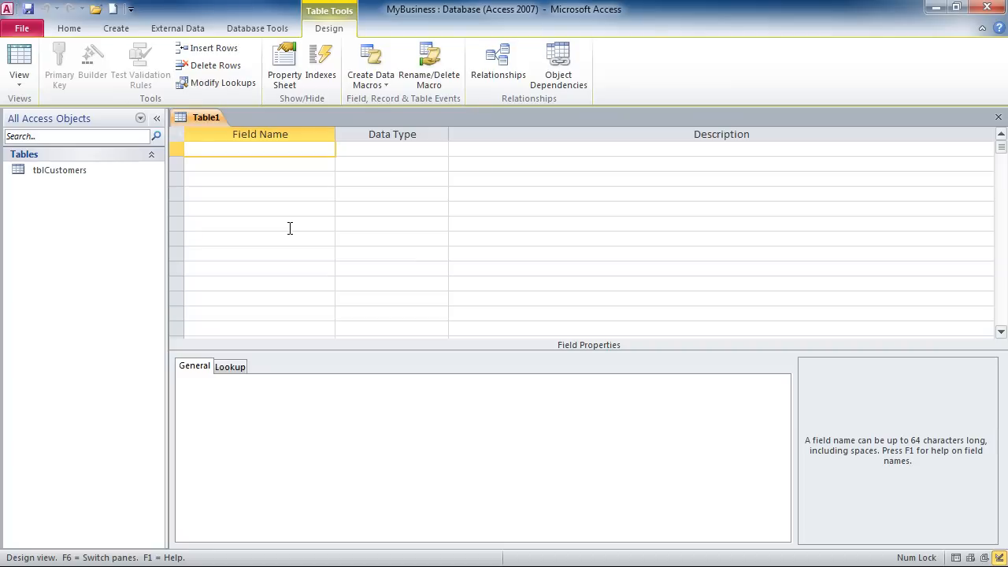
text(OrderID)
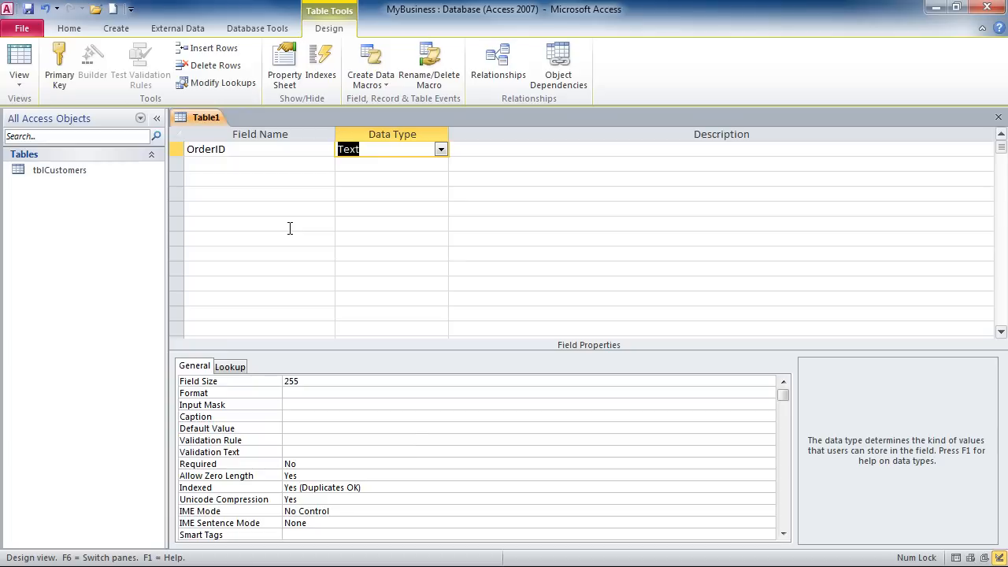
click(441, 150)
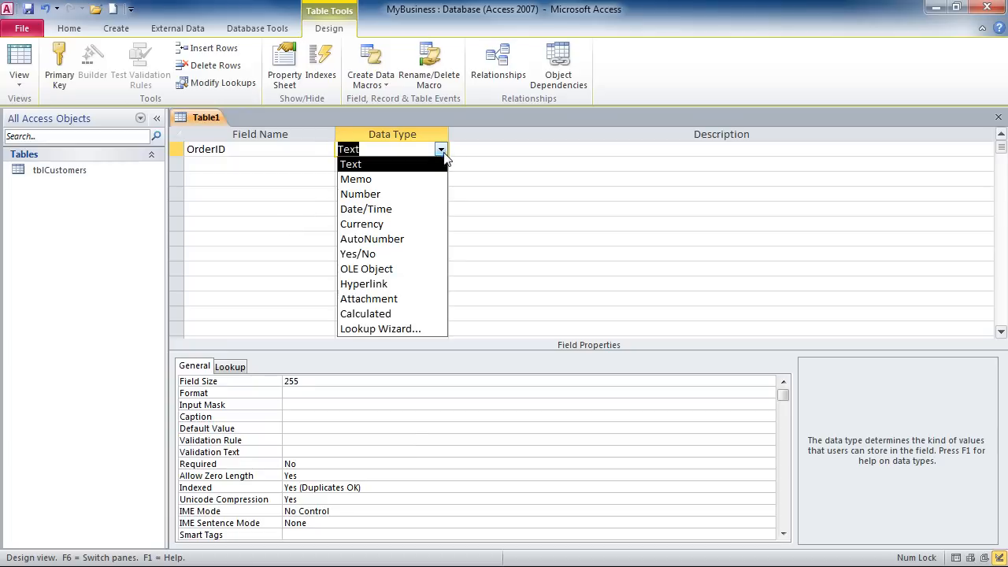
click(372, 239)
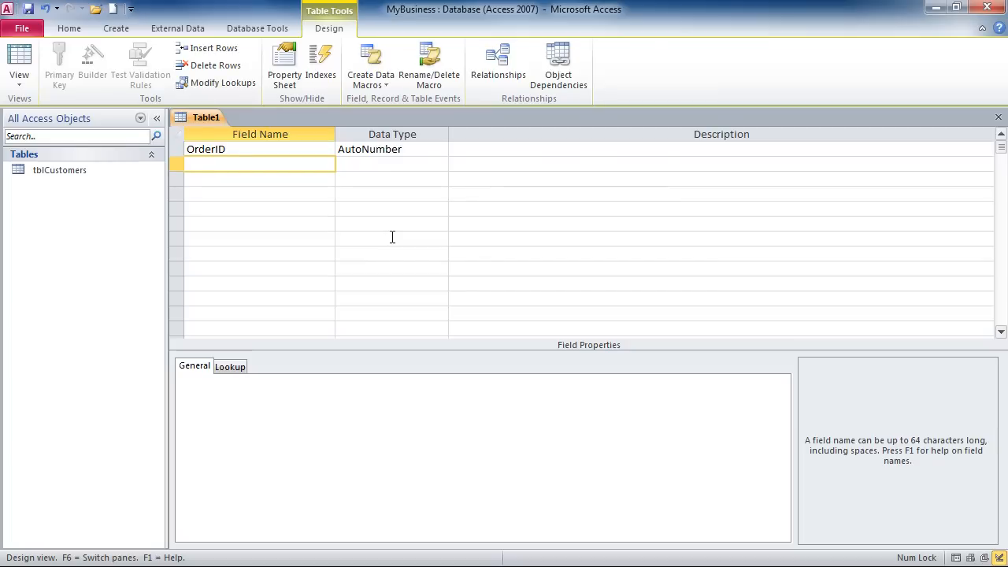
Add CustomerID as the second field of the order table.
click(260, 164)
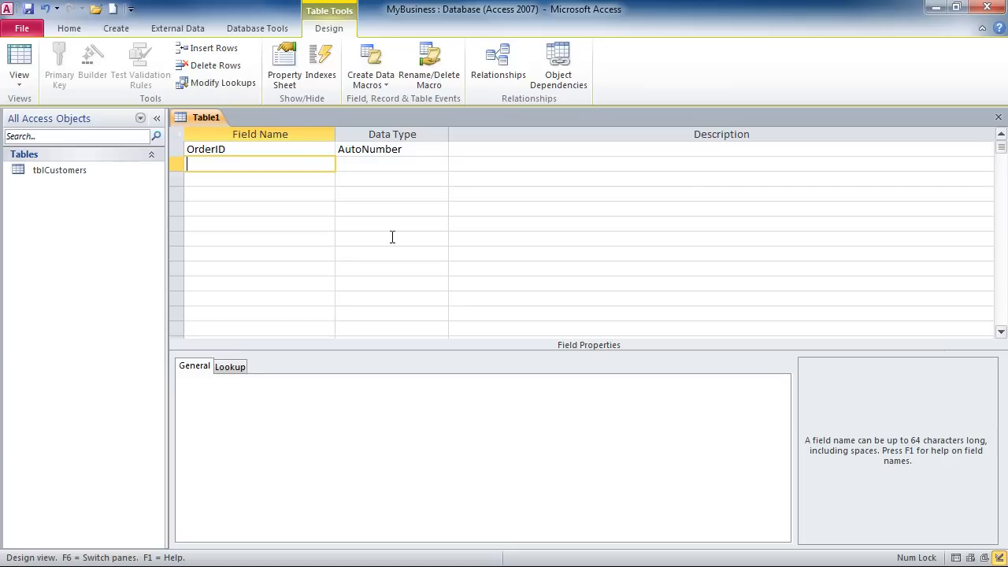
text(CustomerID)
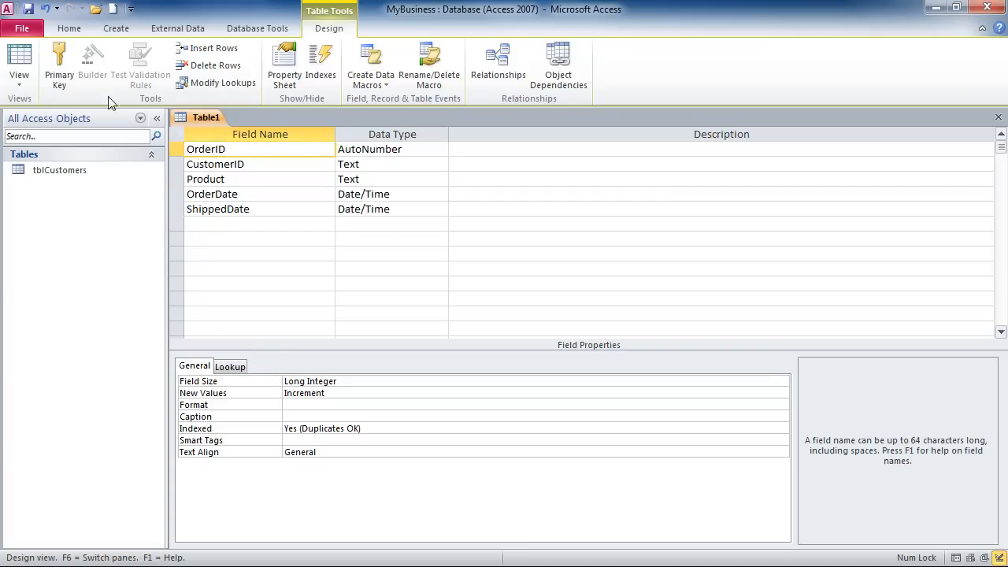
Set OrderID as the order table's primary key.
click(60, 63)
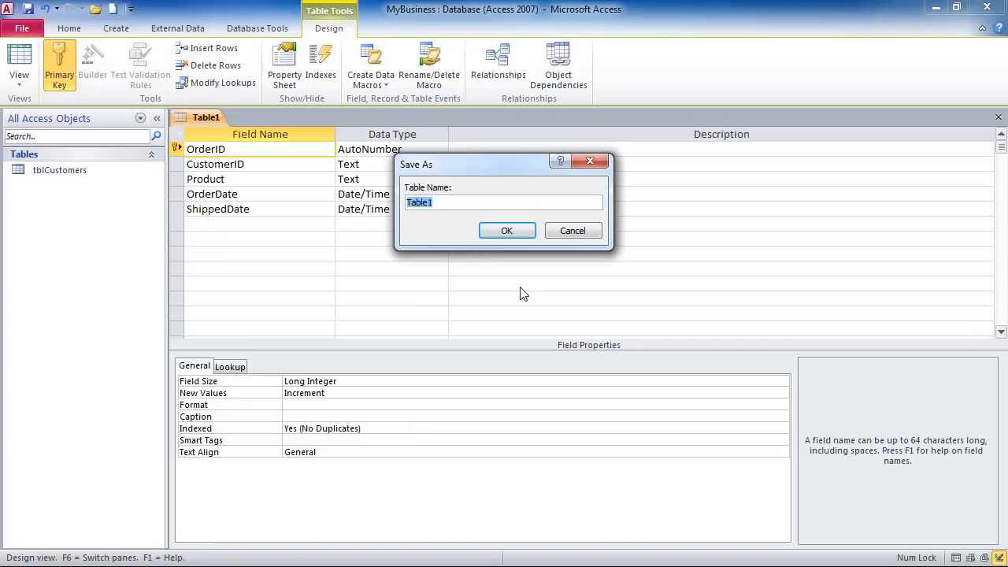
Save the order table as tblOrders and close its design.
text(tblO)
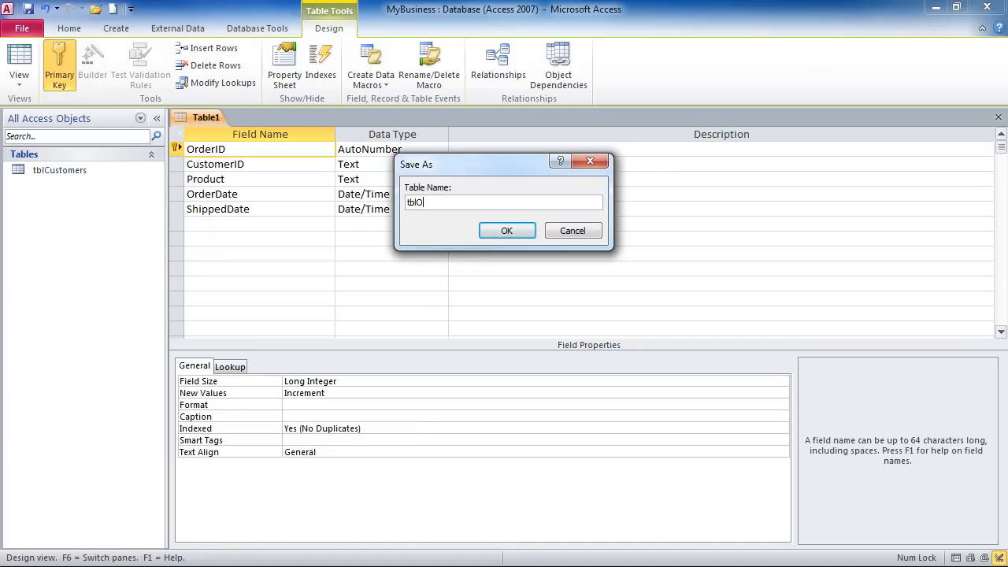
click(507, 230)
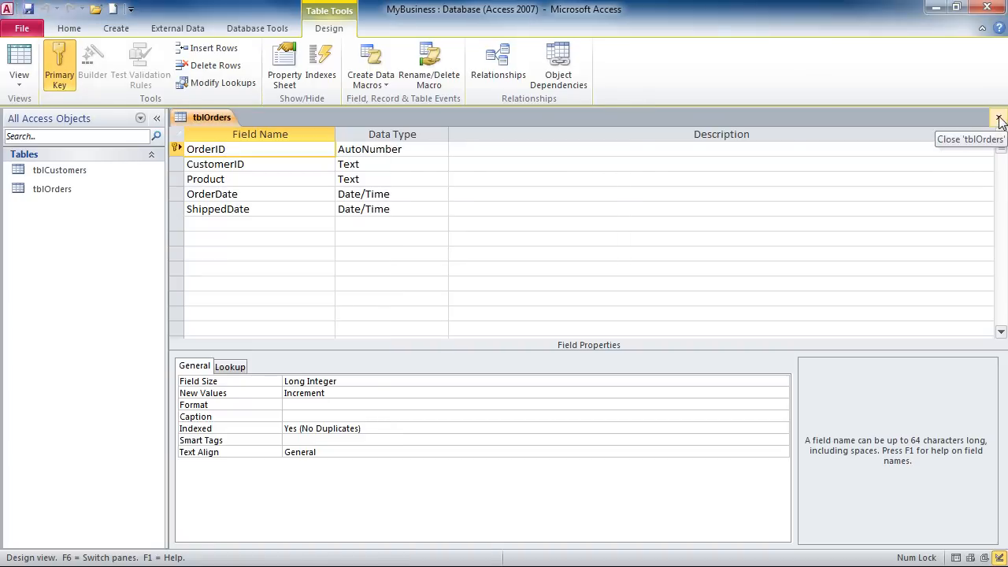
click(1000, 118)
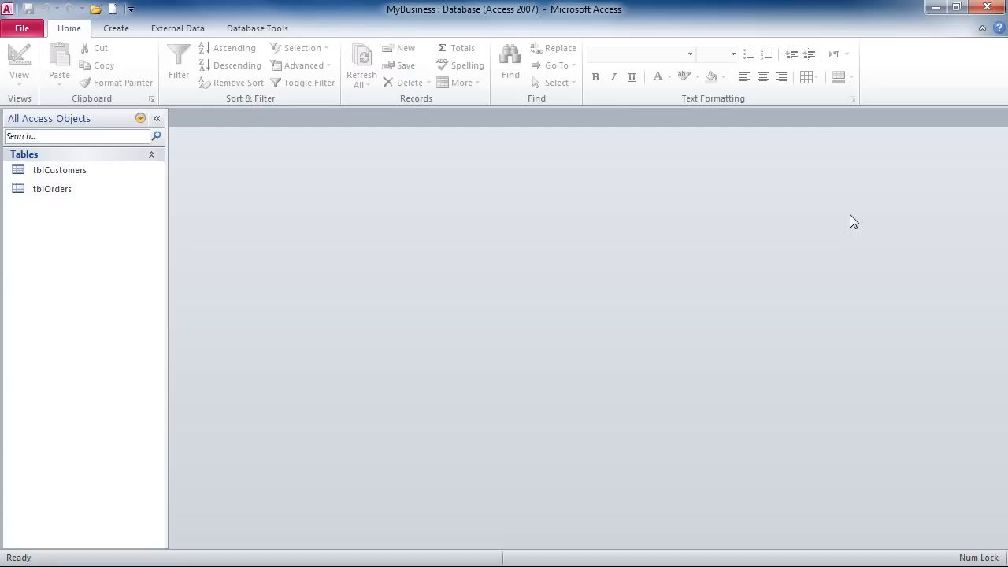